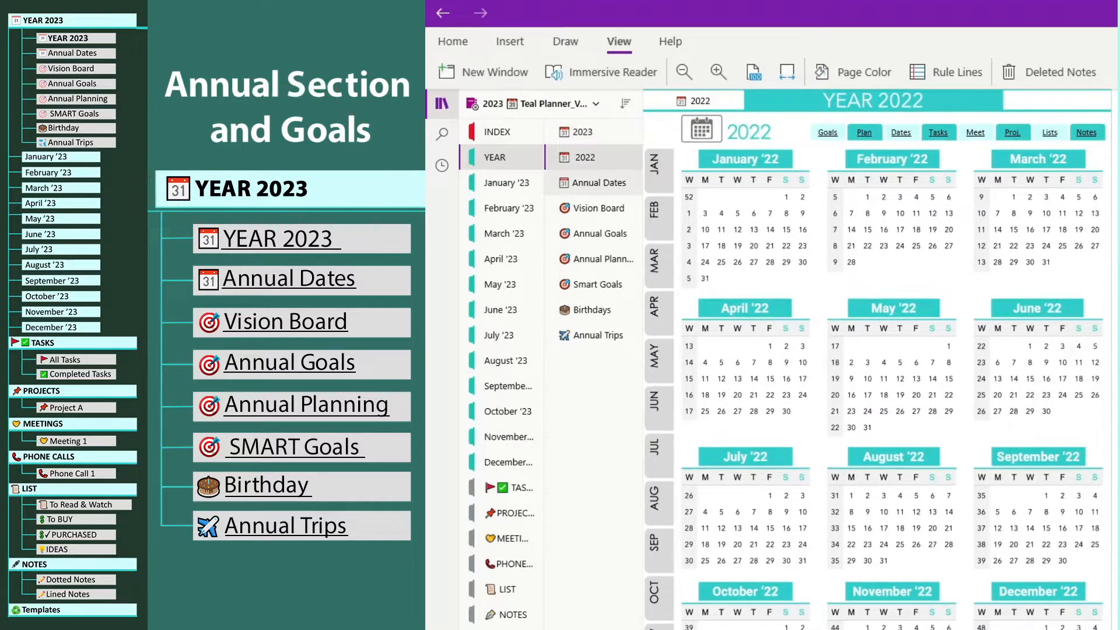
# Step: Browse the YEAR section's Annual Dates, Trips, Goals and Planning pages in turn
pyautogui.click(596, 183)
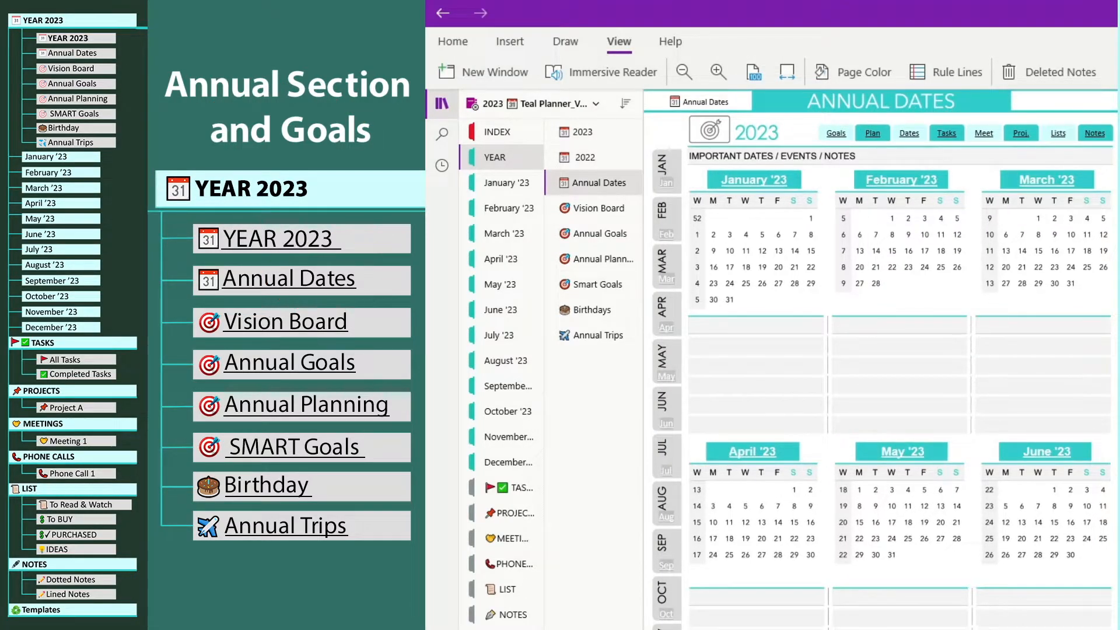
pyautogui.click(593, 335)
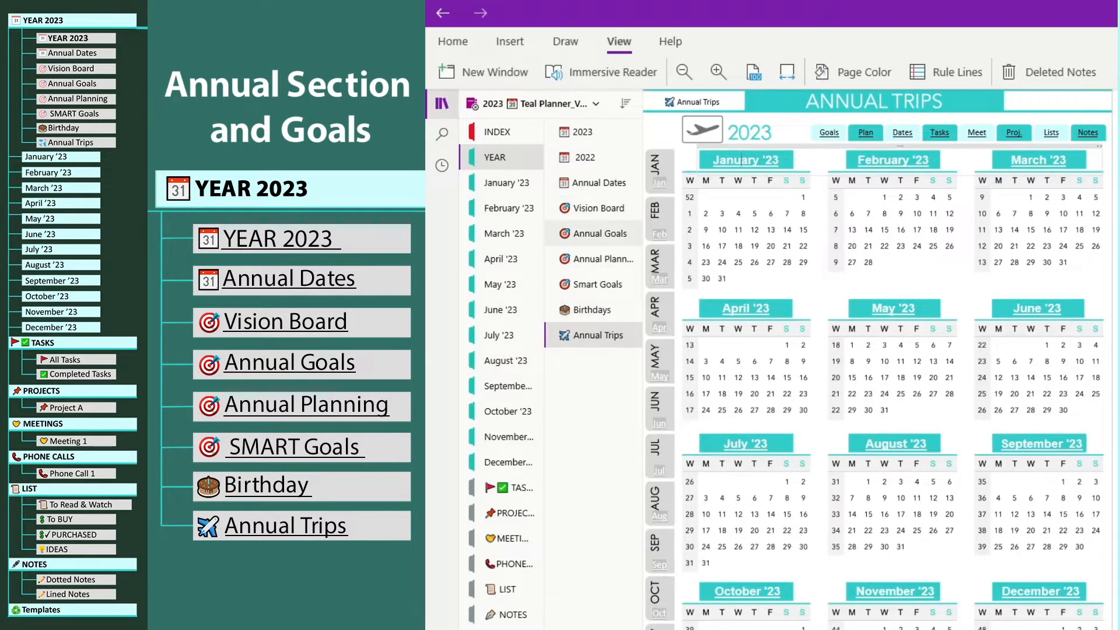
pyautogui.click(596, 233)
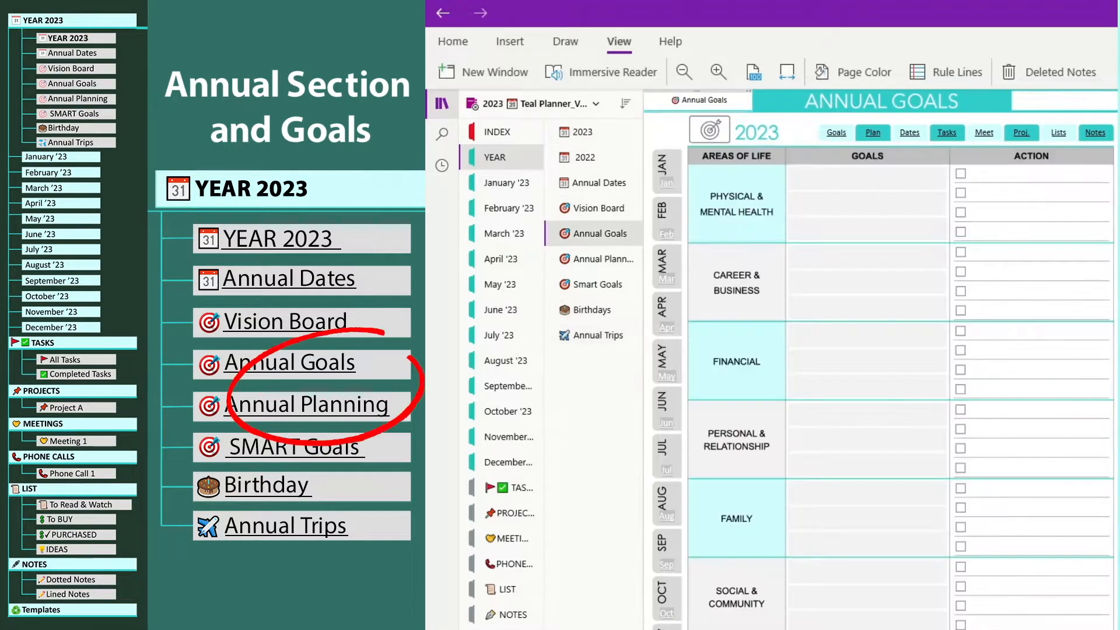
pyautogui.click(600, 258)
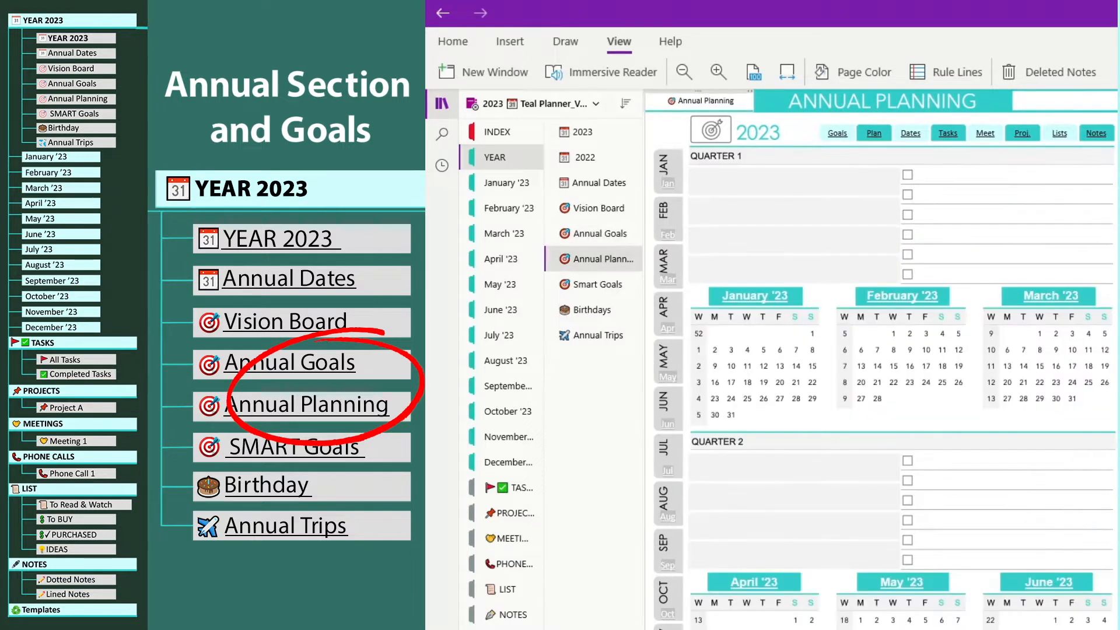
pyautogui.click(598, 283)
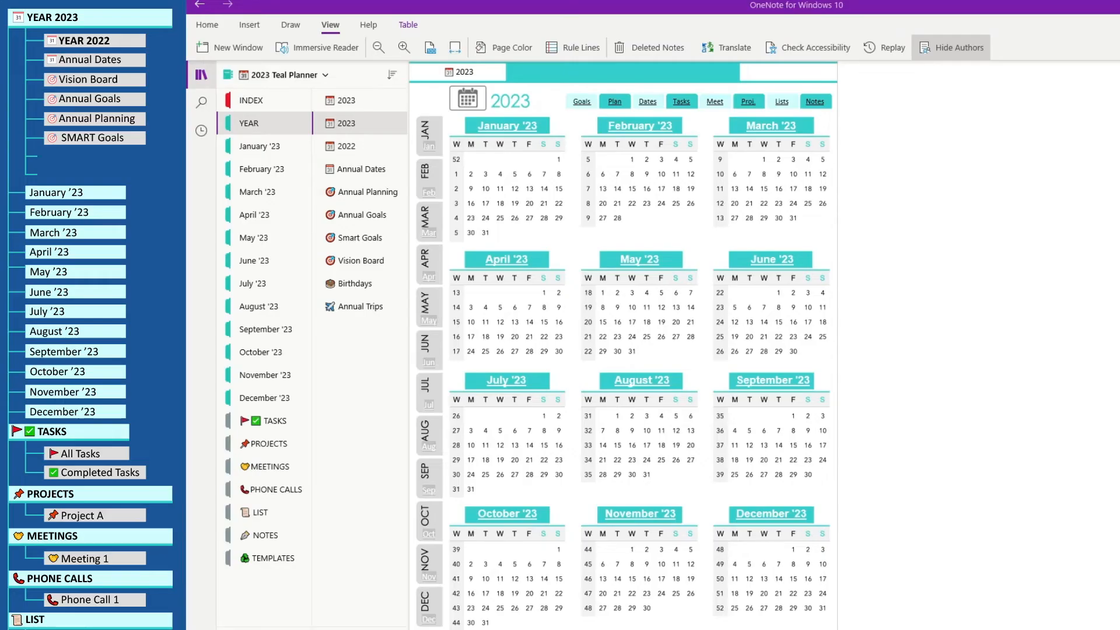
# Step: View the January '23 monthly calendar and collapse its week groups of daily pages
pyautogui.click(261, 146)
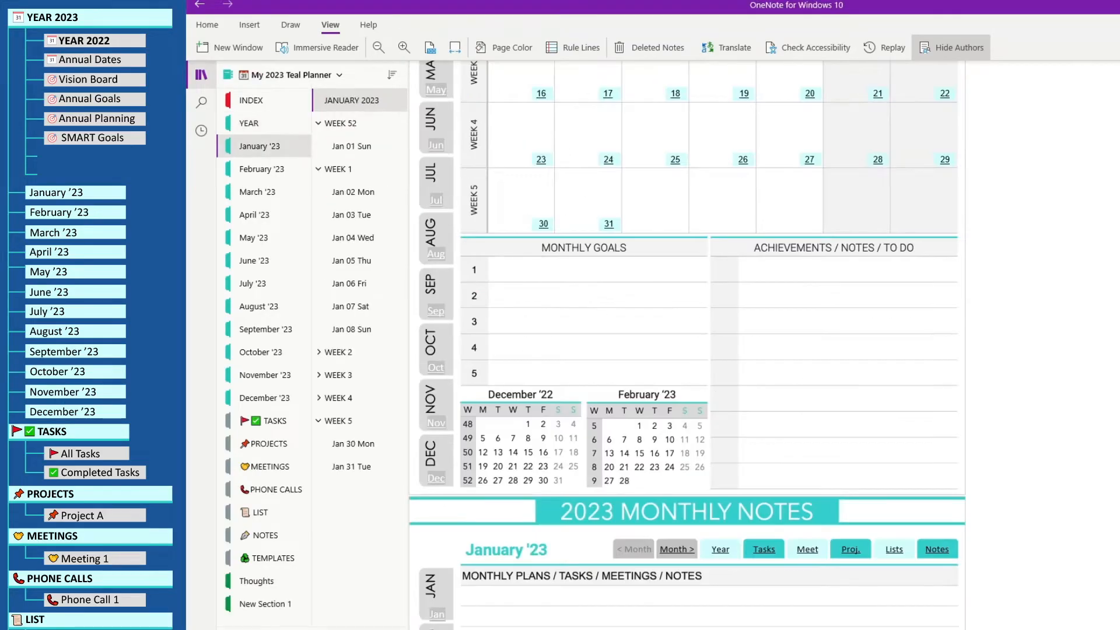
pyautogui.scroll(3)
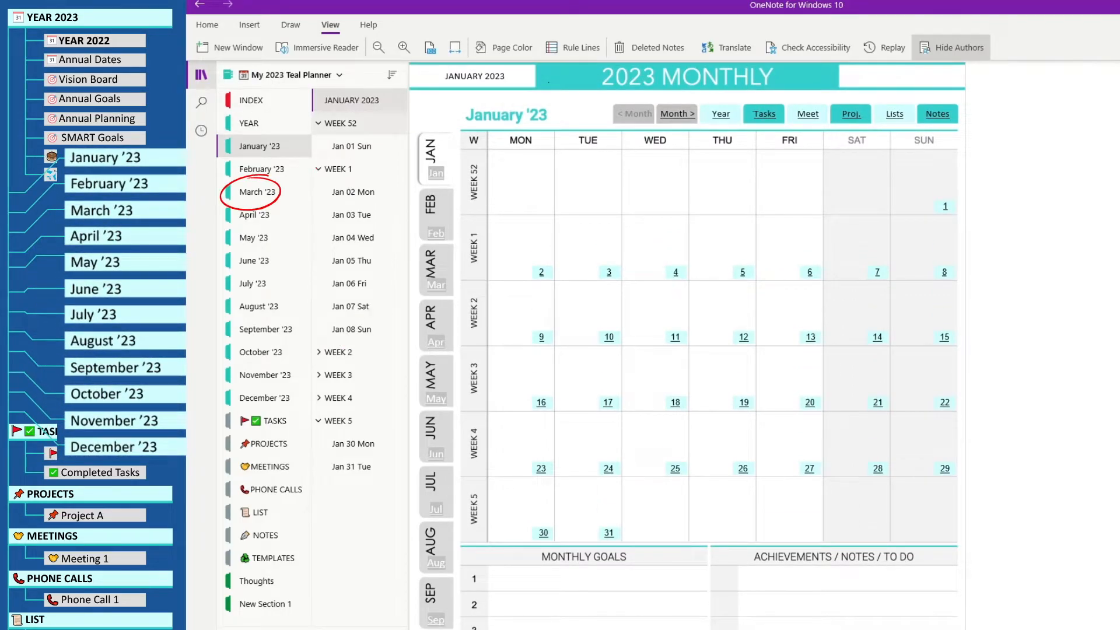
pyautogui.click(338, 123)
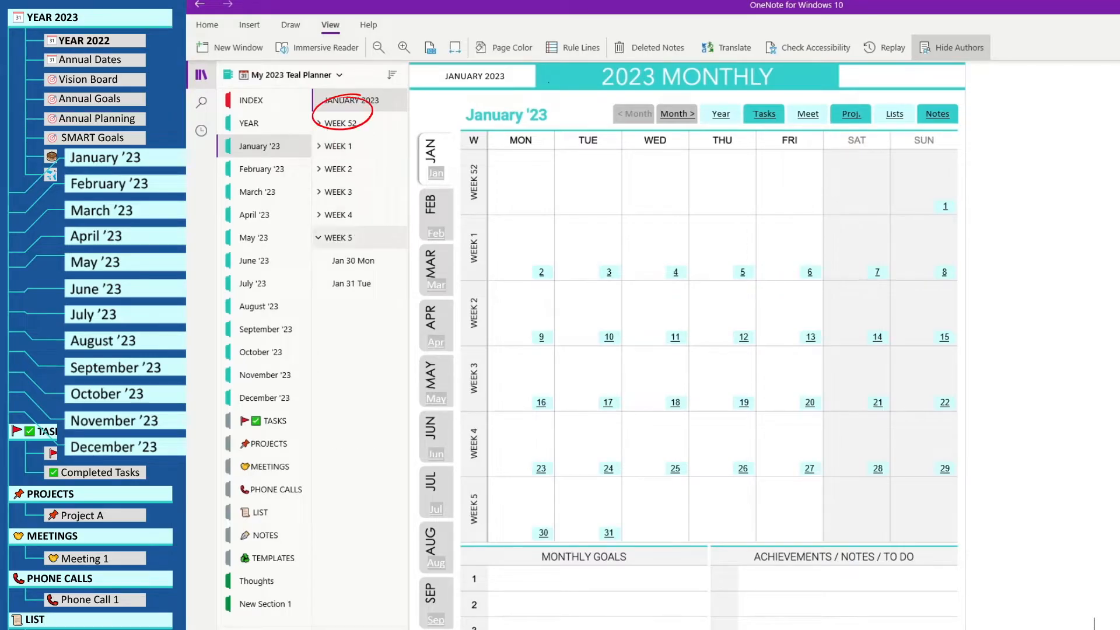
pyautogui.click(336, 237)
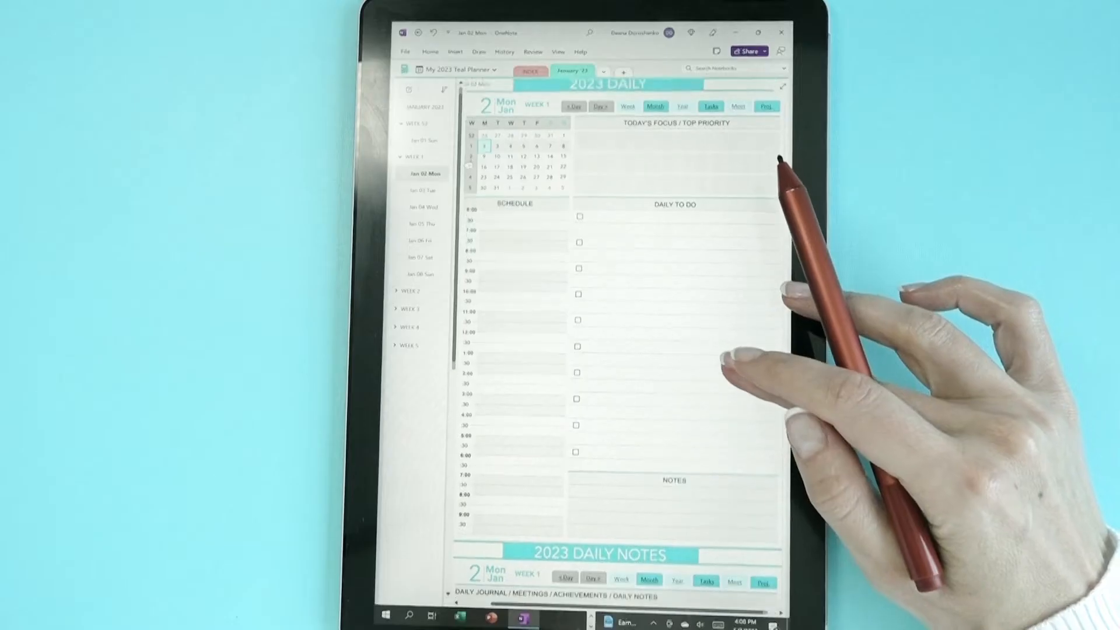
# Step: Scroll down through the daily page layout
pyautogui.scroll(-3)
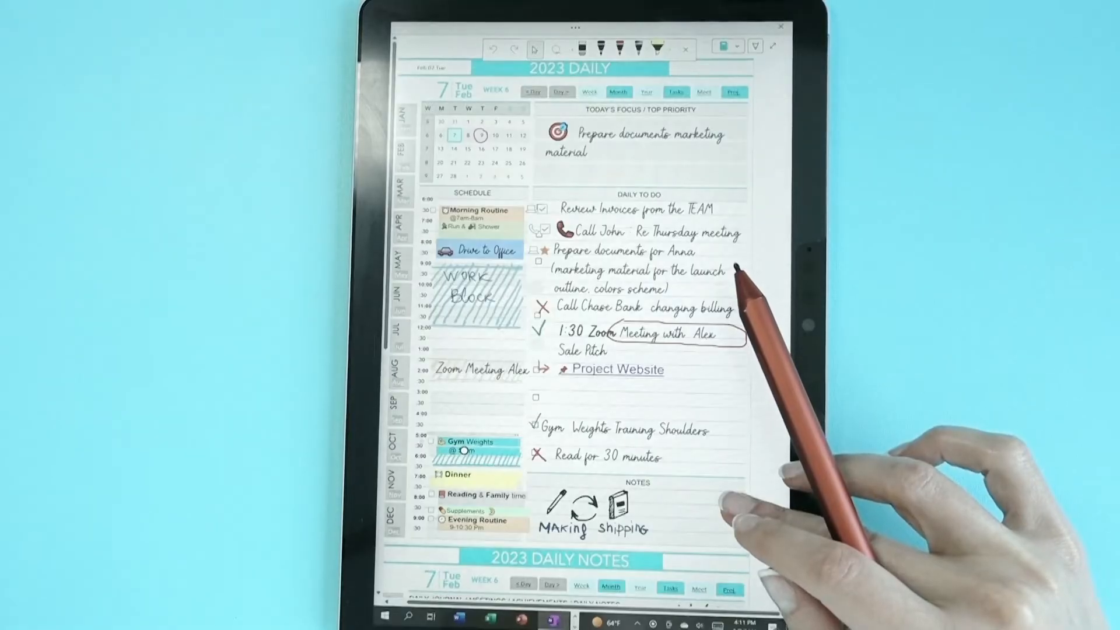
pyautogui.scroll(-3)
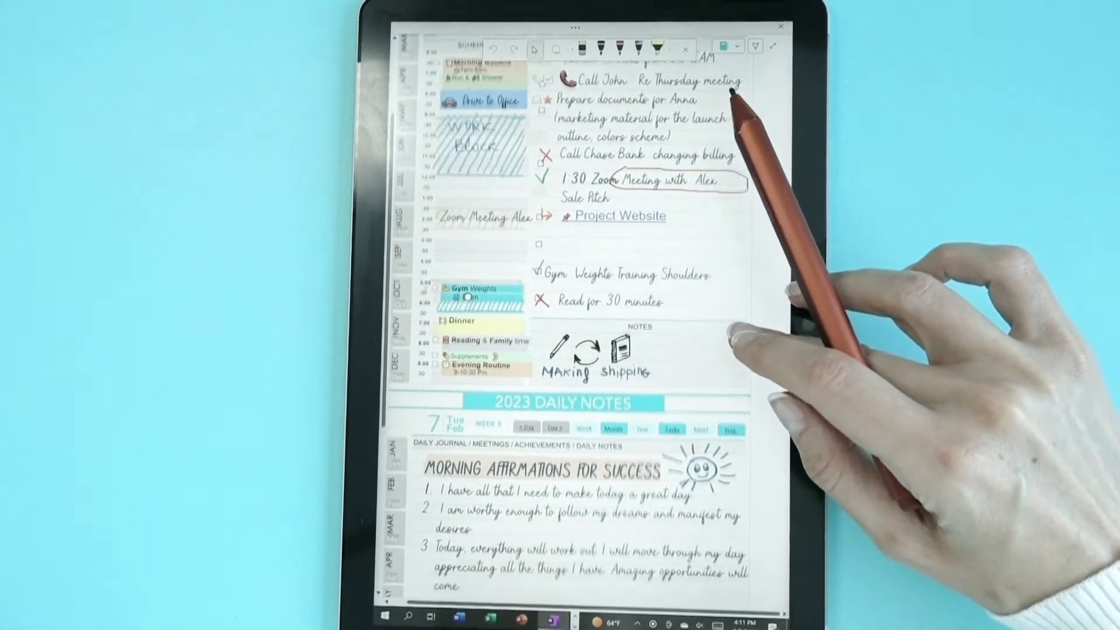
pyautogui.scroll(-3)
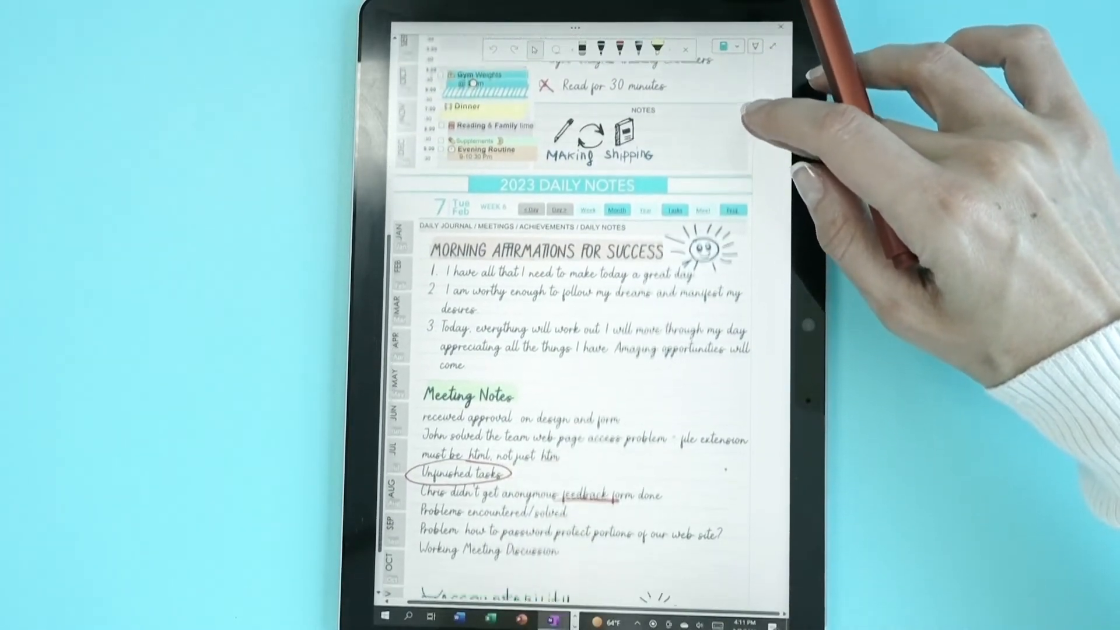
pyautogui.scroll(-3)
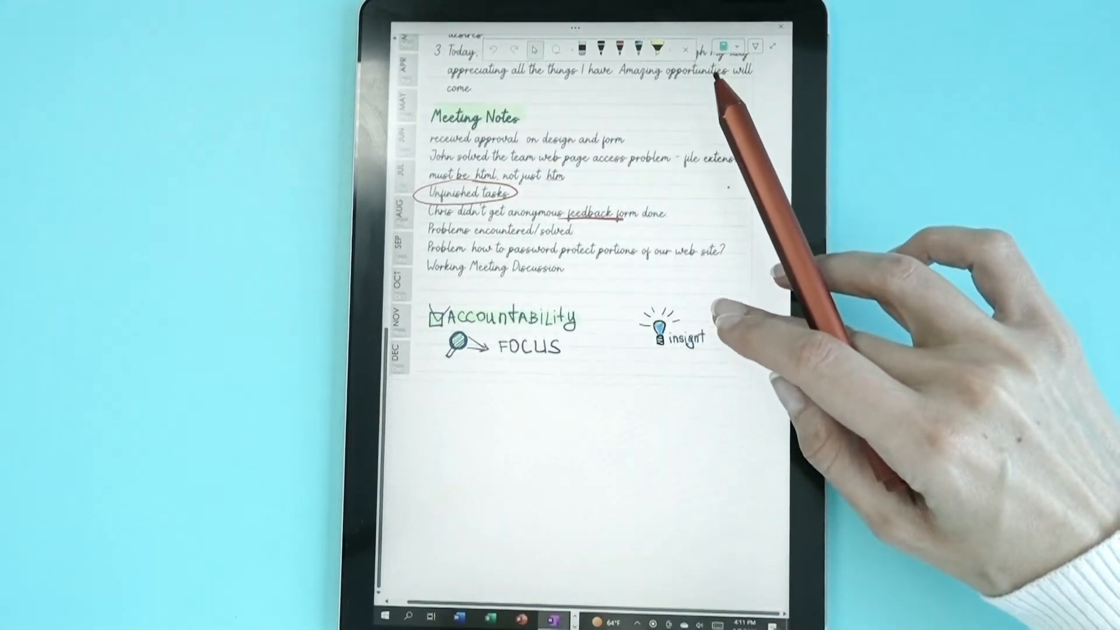
pyautogui.scroll(3)
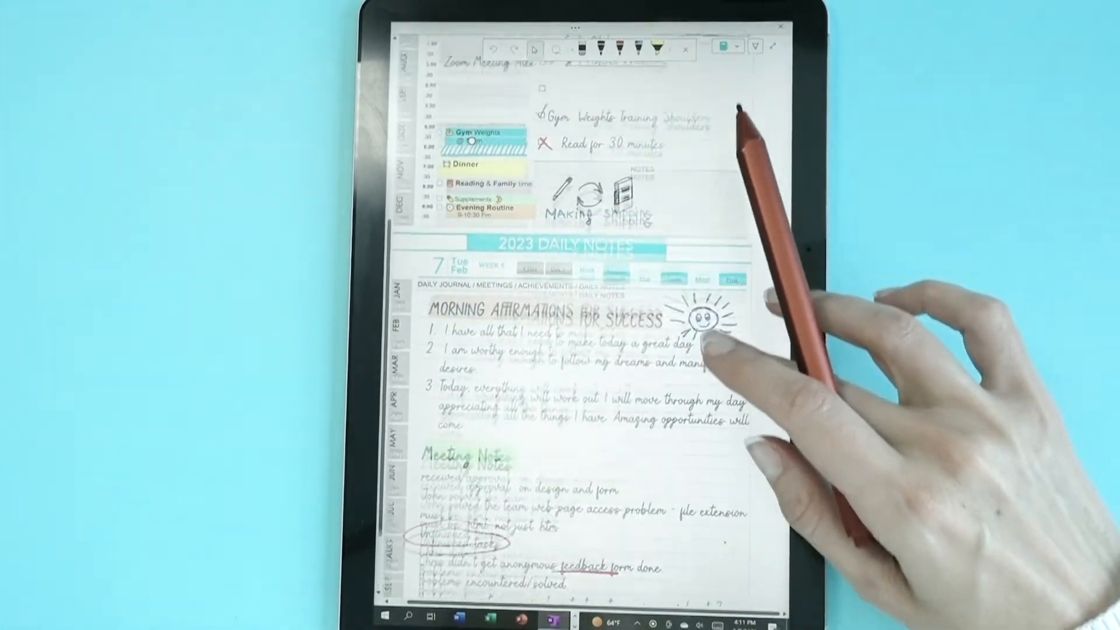